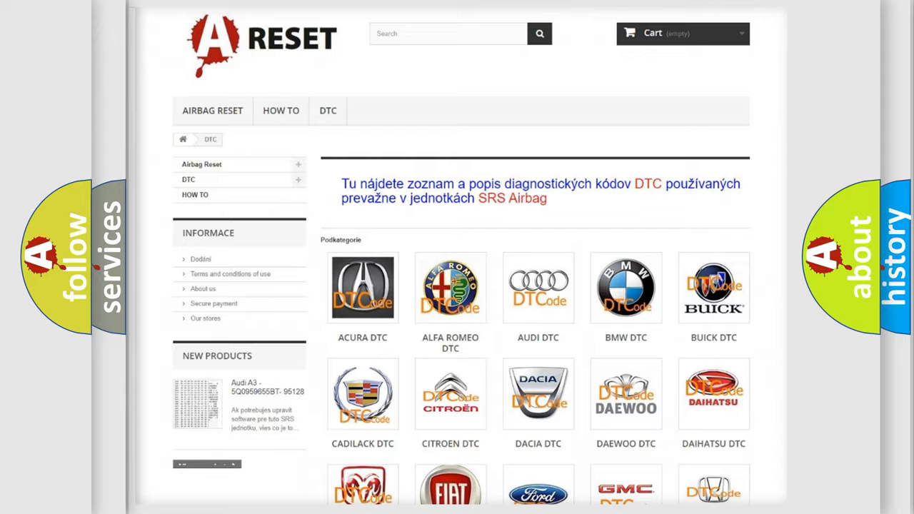
{"action": "scroll", "scroll_direction": "down", "scroll_amount": 3}
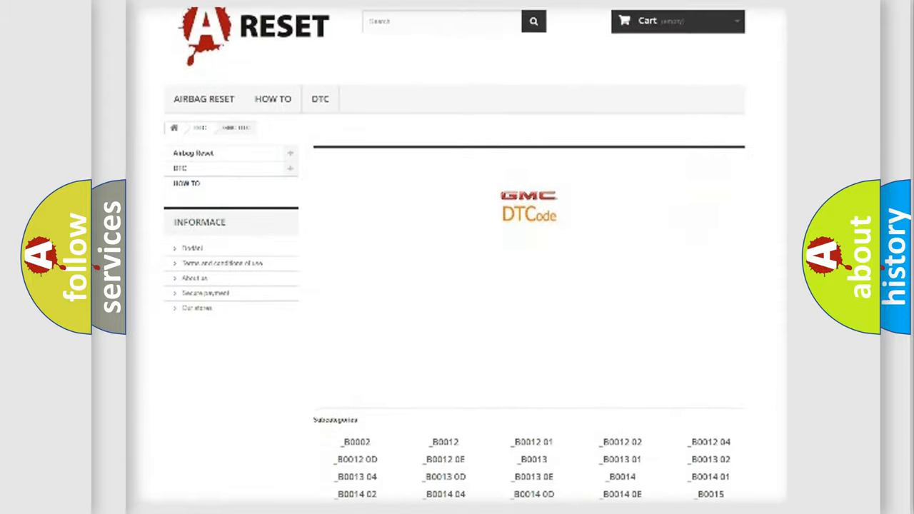
{"action": "scroll", "scroll_direction": "down", "scroll_amount": 3}
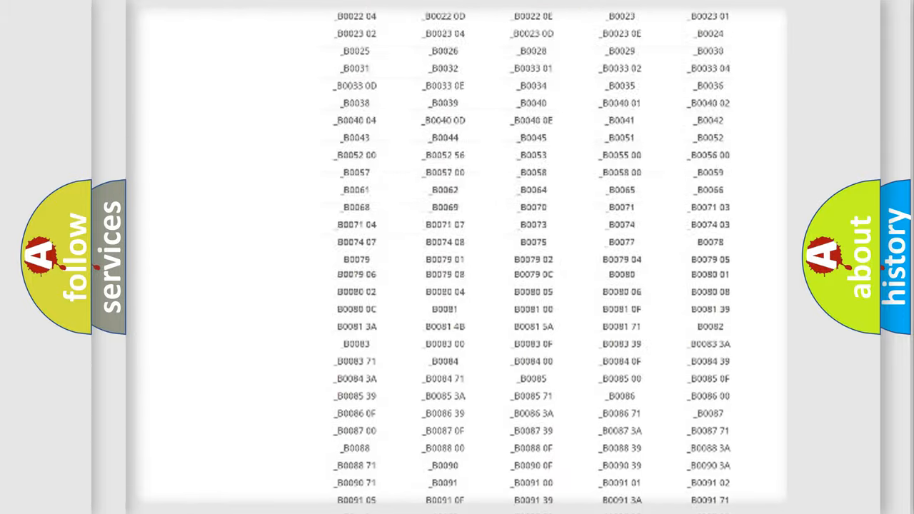
{"action": "scroll", "scroll_direction": "up", "scroll_amount": 3}
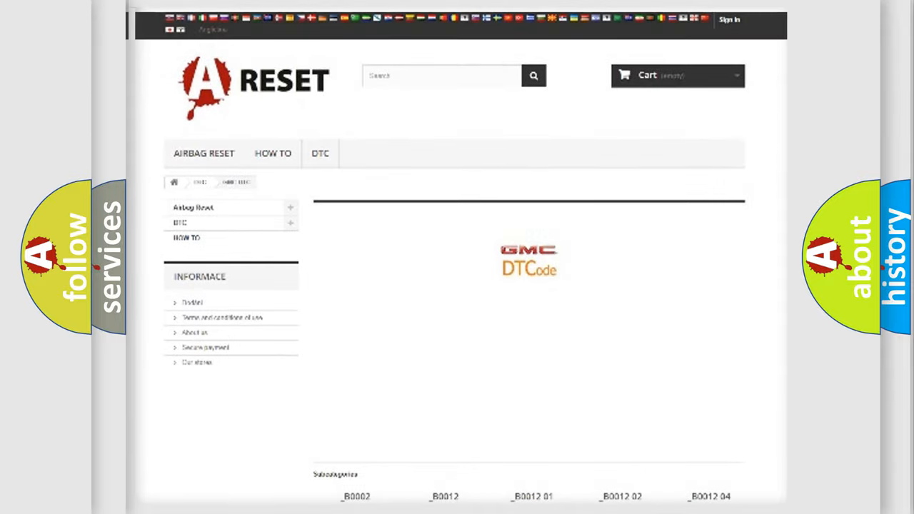